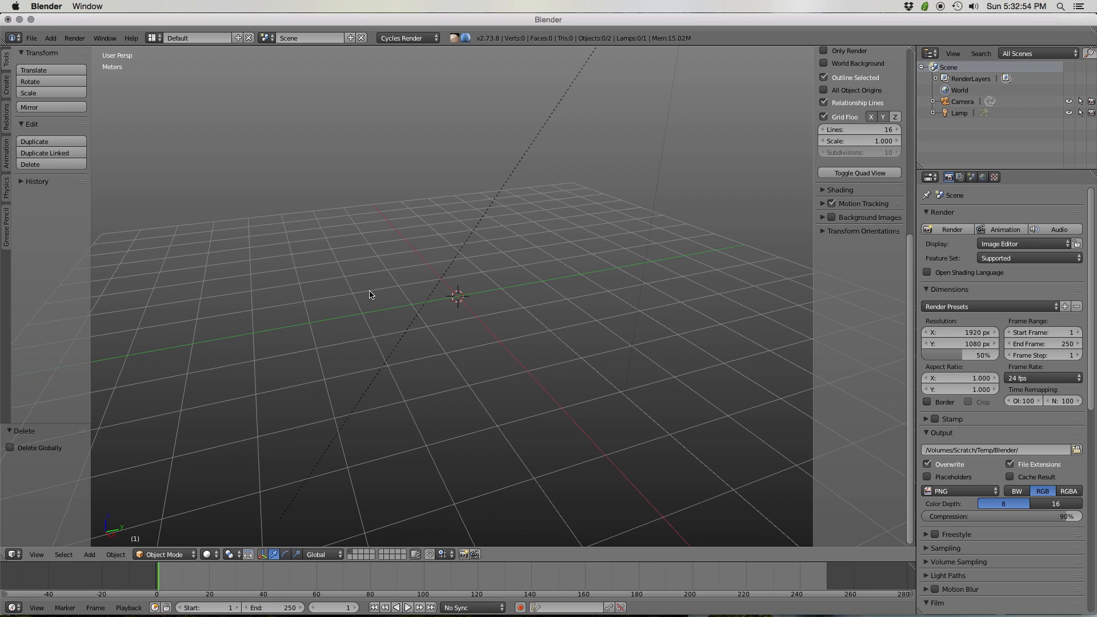
mouse_move(398, 274)
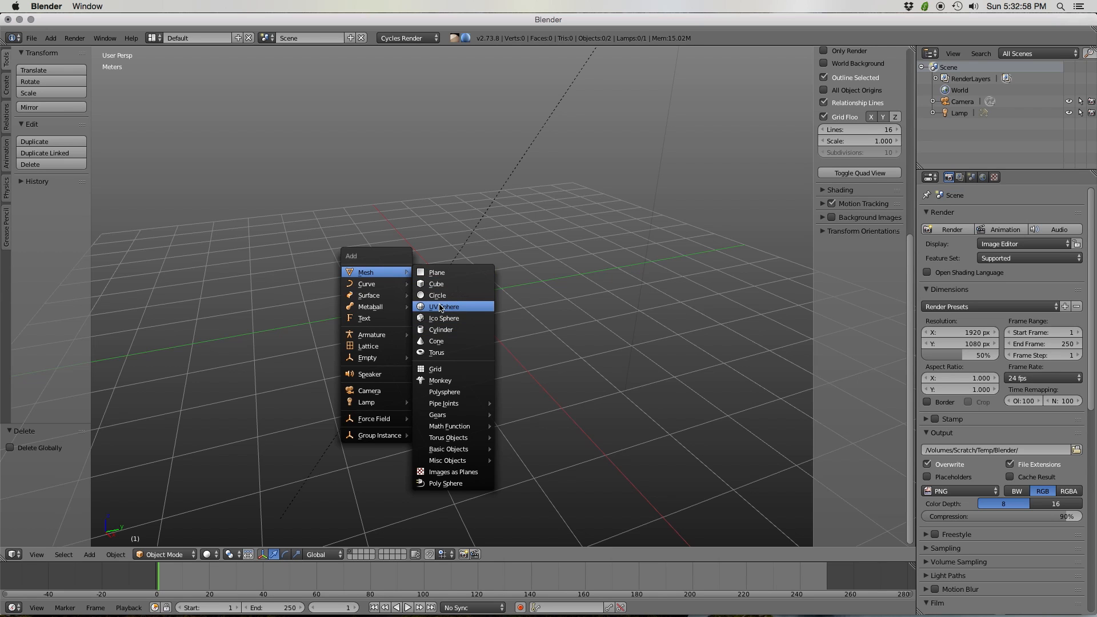
Add a UV sphere at the origin with 64 segments.
click(444, 306)
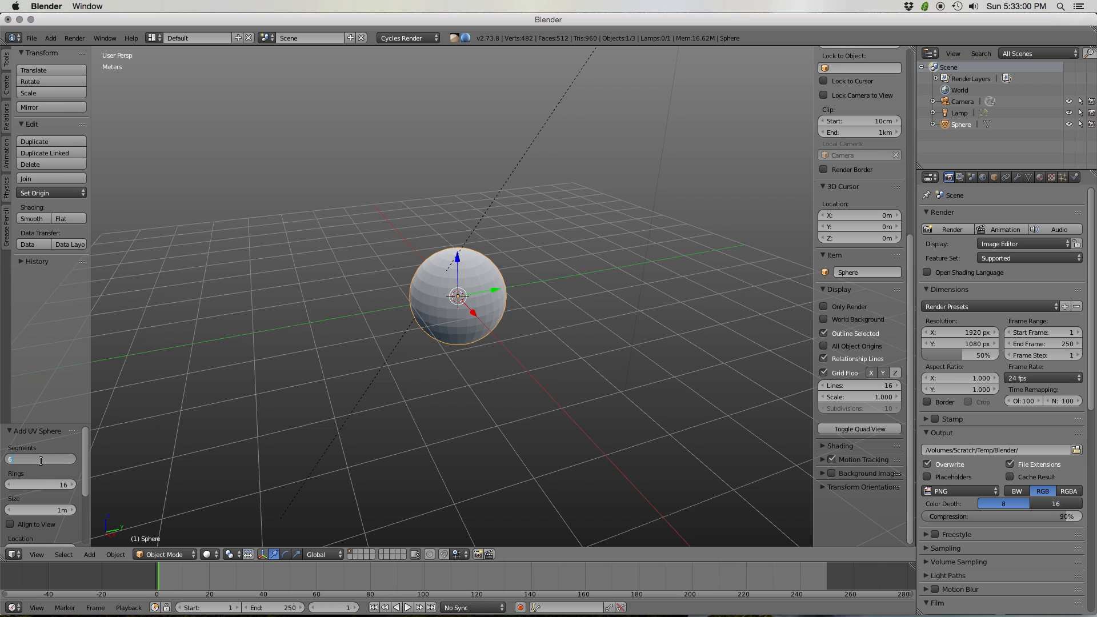
text(64)
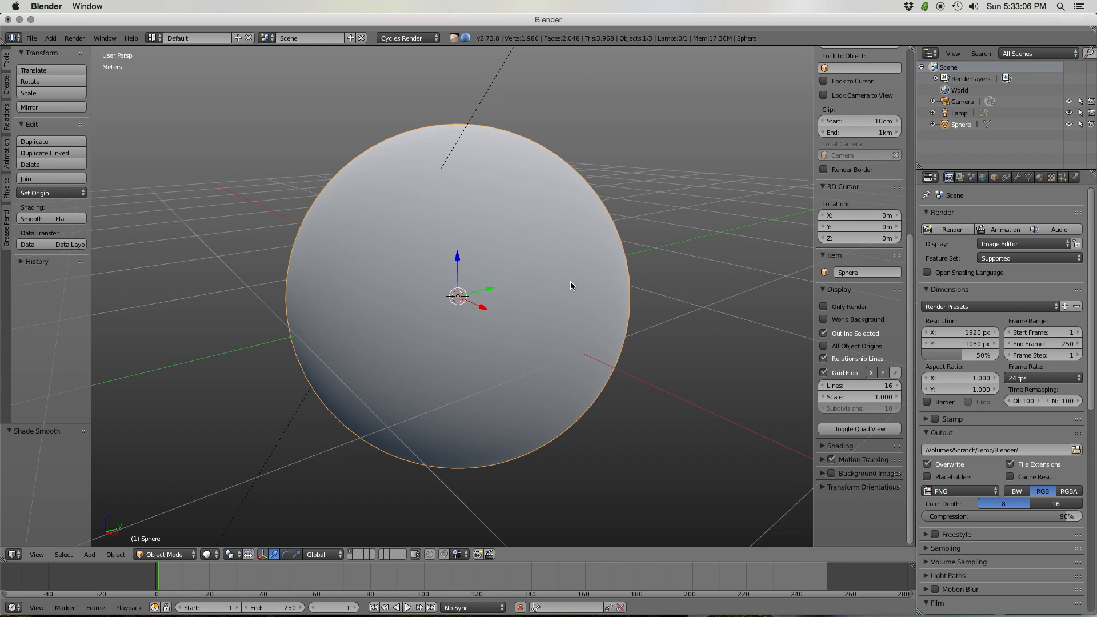
mouse_move(558, 287)
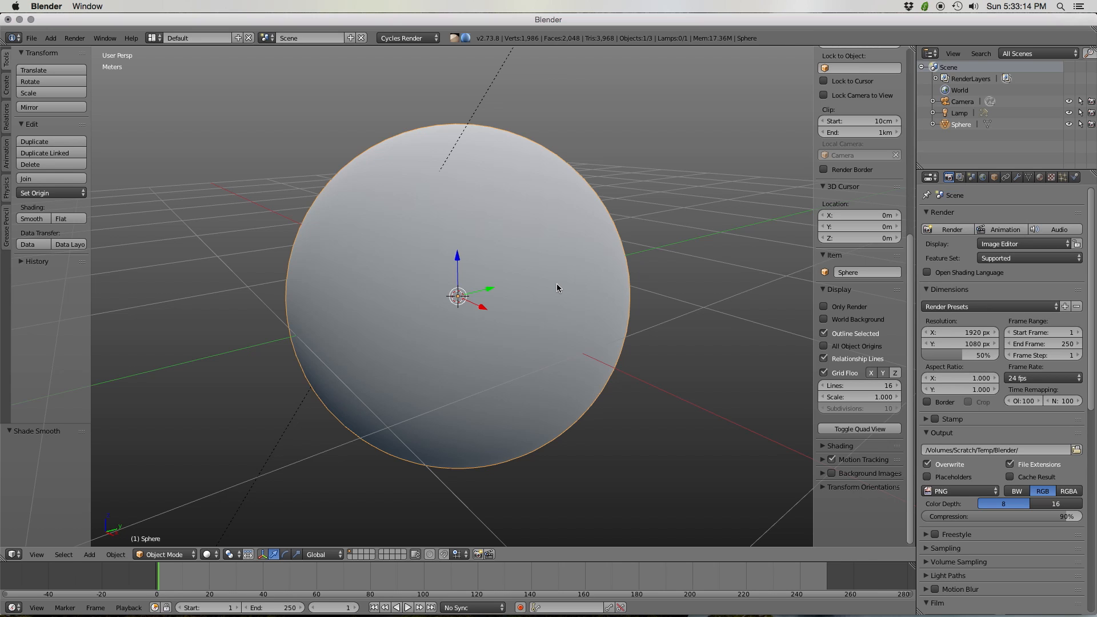
mouse_move(558, 287)
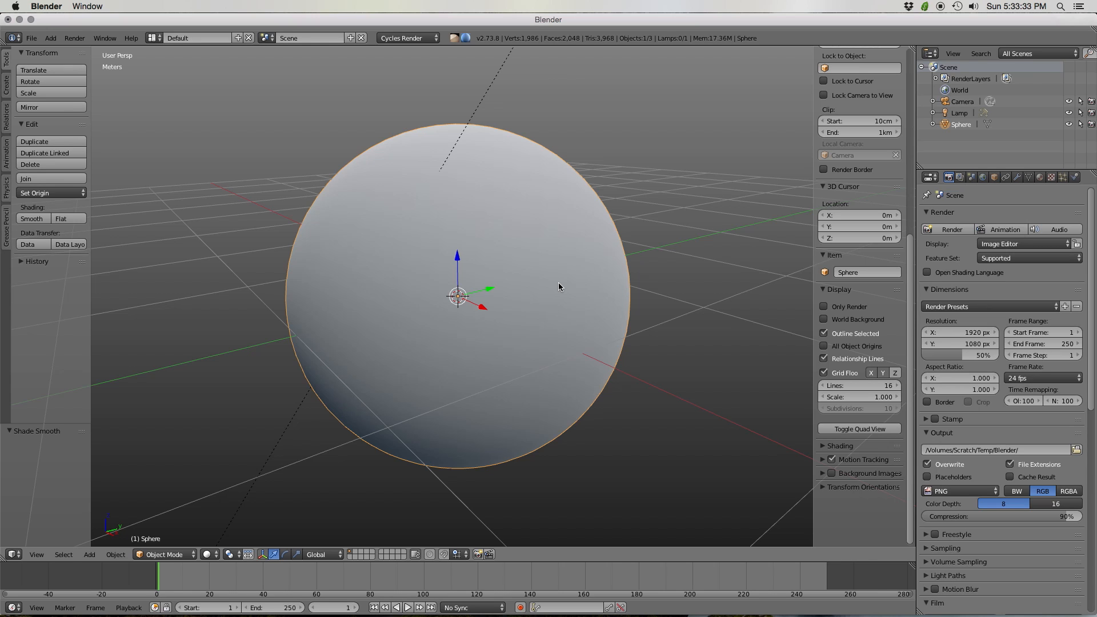
Enter Edit Mode with edge selection and orbit to inspect the sharp-marked panel edges.
key(Tab)
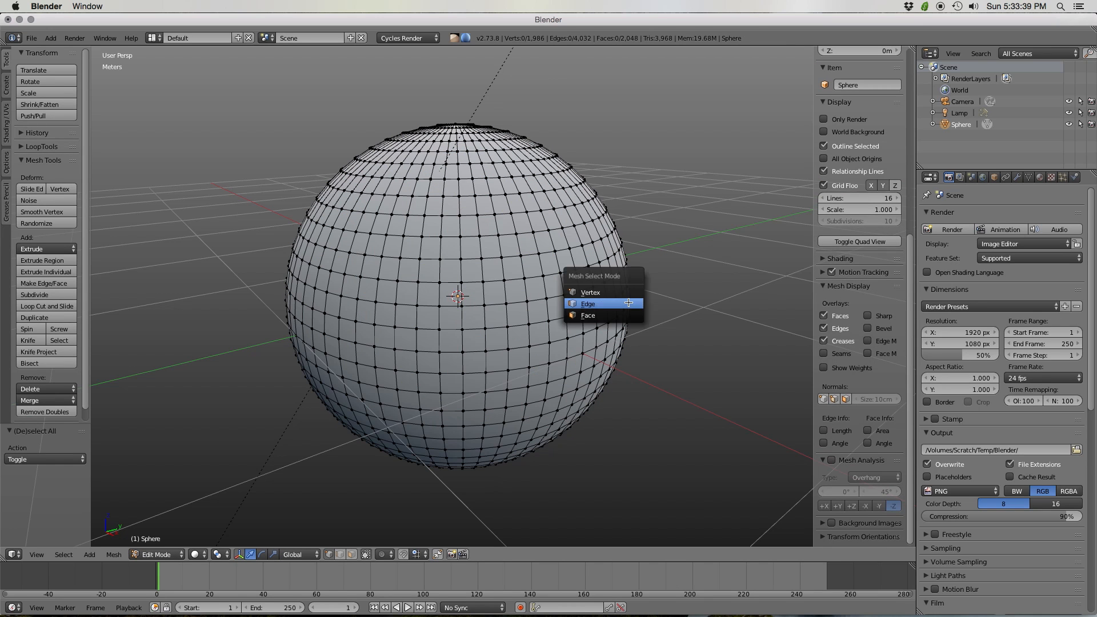
click(588, 303)
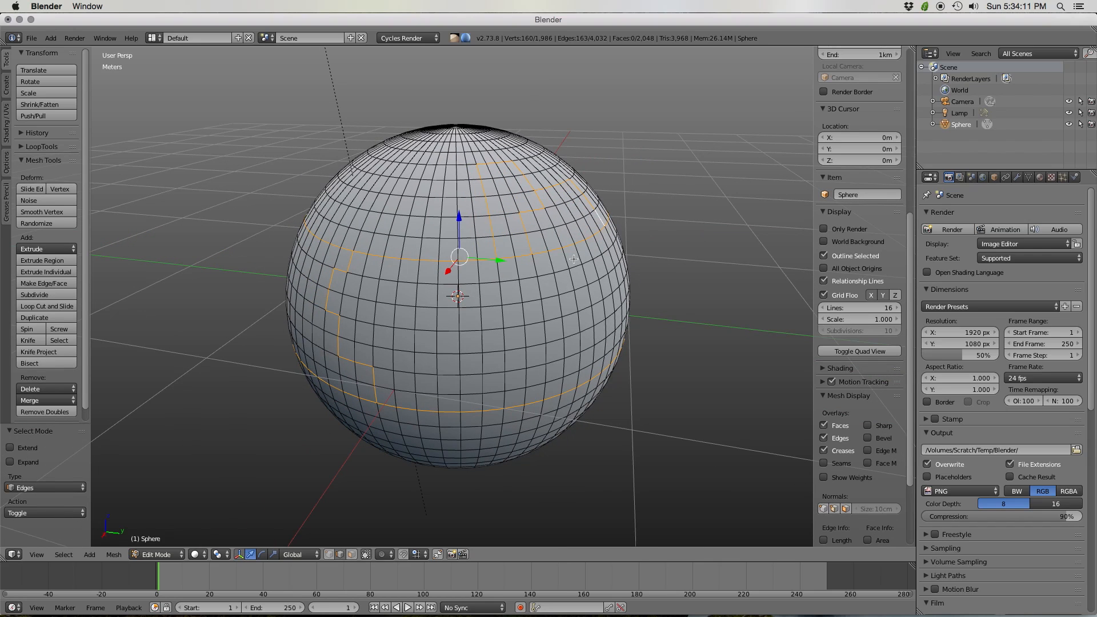
mouse_move(606, 262)
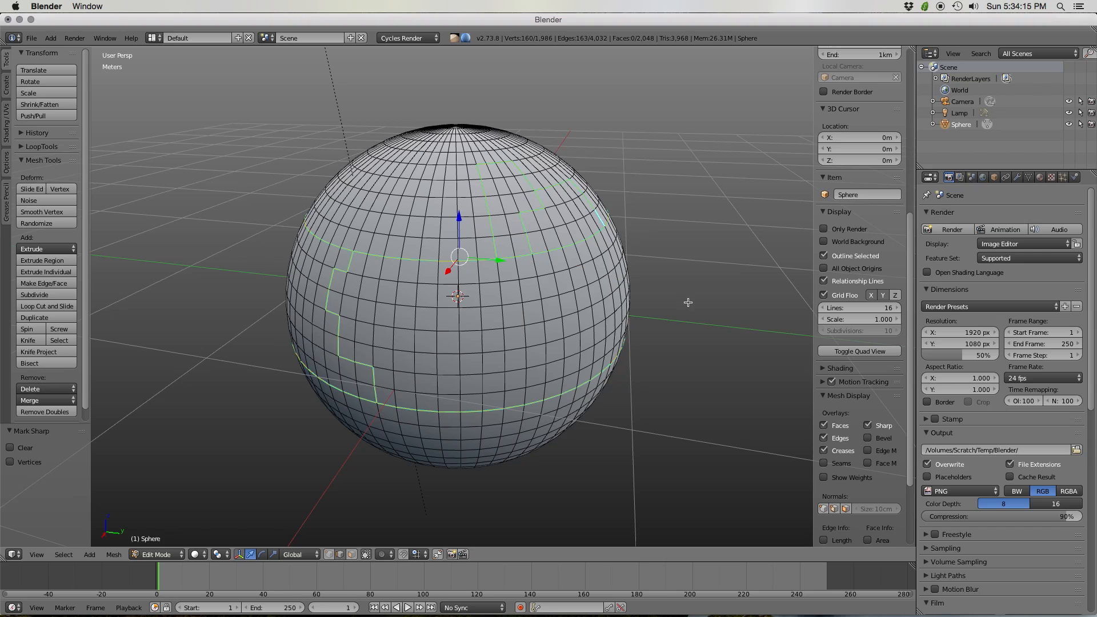
drag(688, 302, 593, 299)
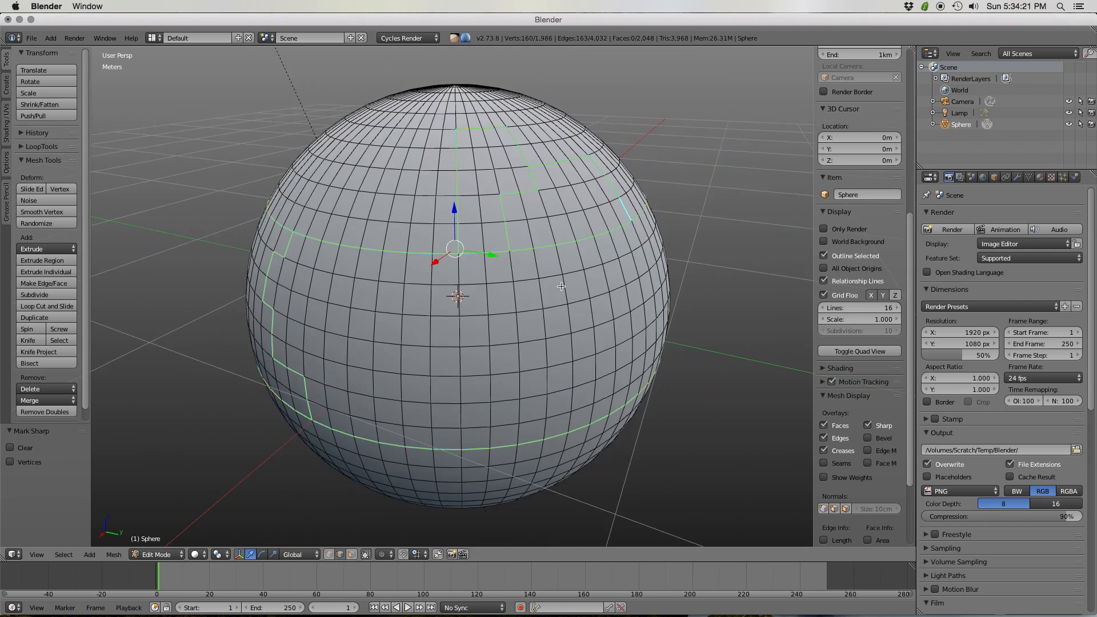
Add an Edge Split modifier with Edge Angle unchecked so only sharp edges split.
key(Tab)
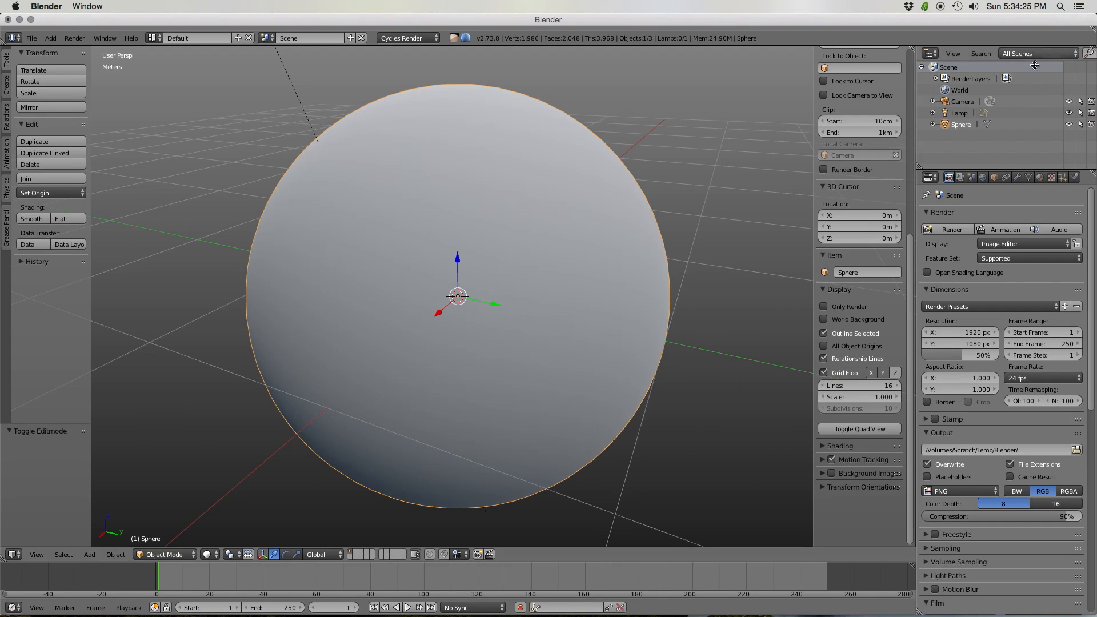
click(1017, 177)
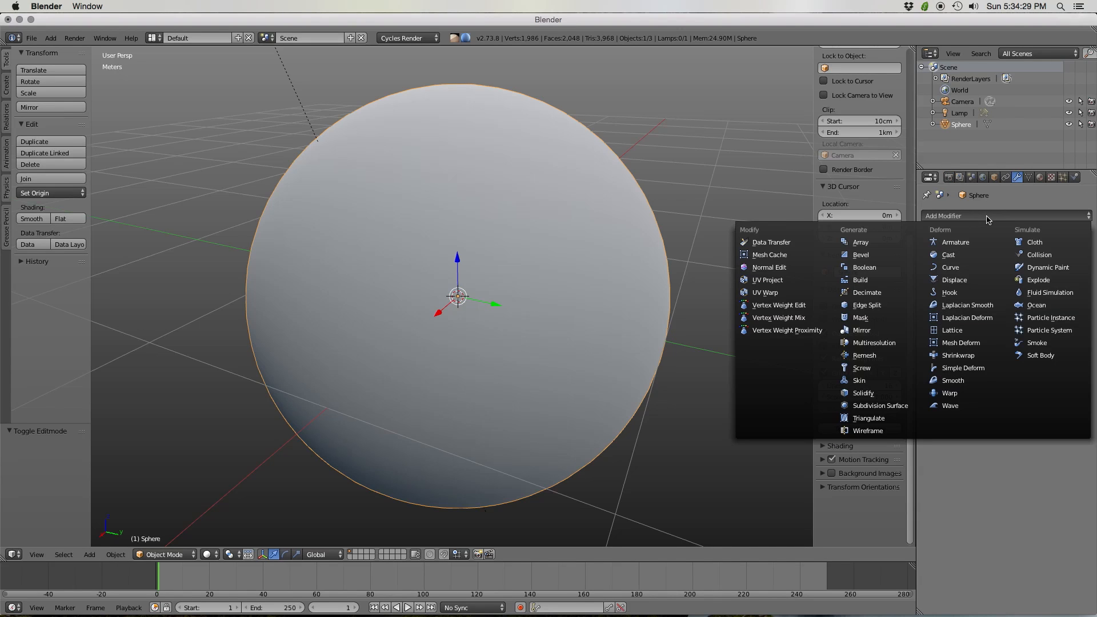
mouse_move(867, 305)
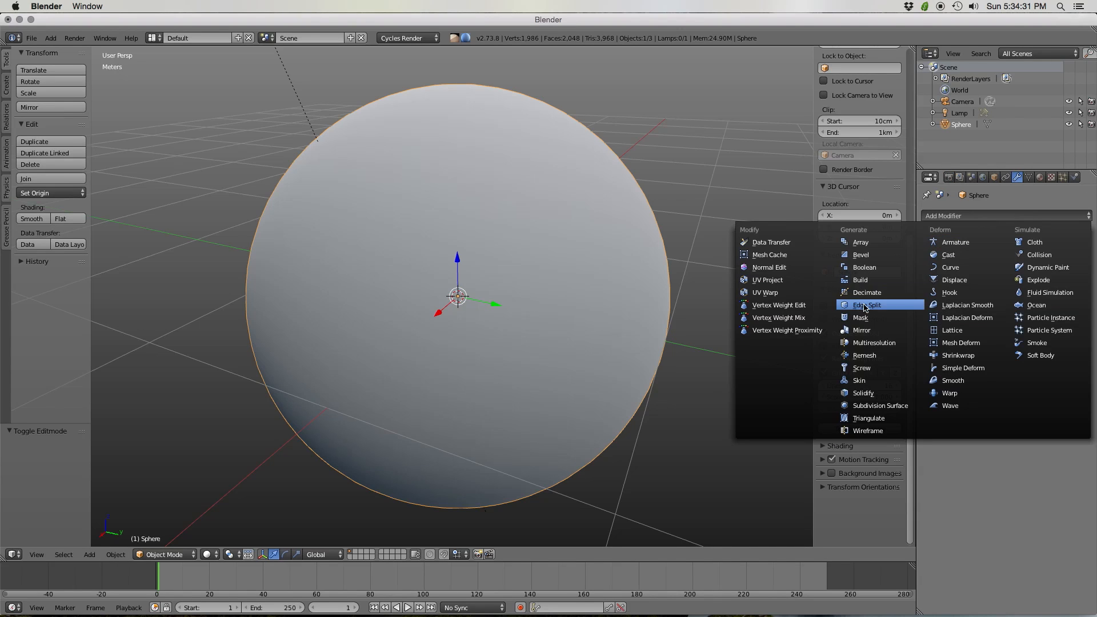
click(866, 305)
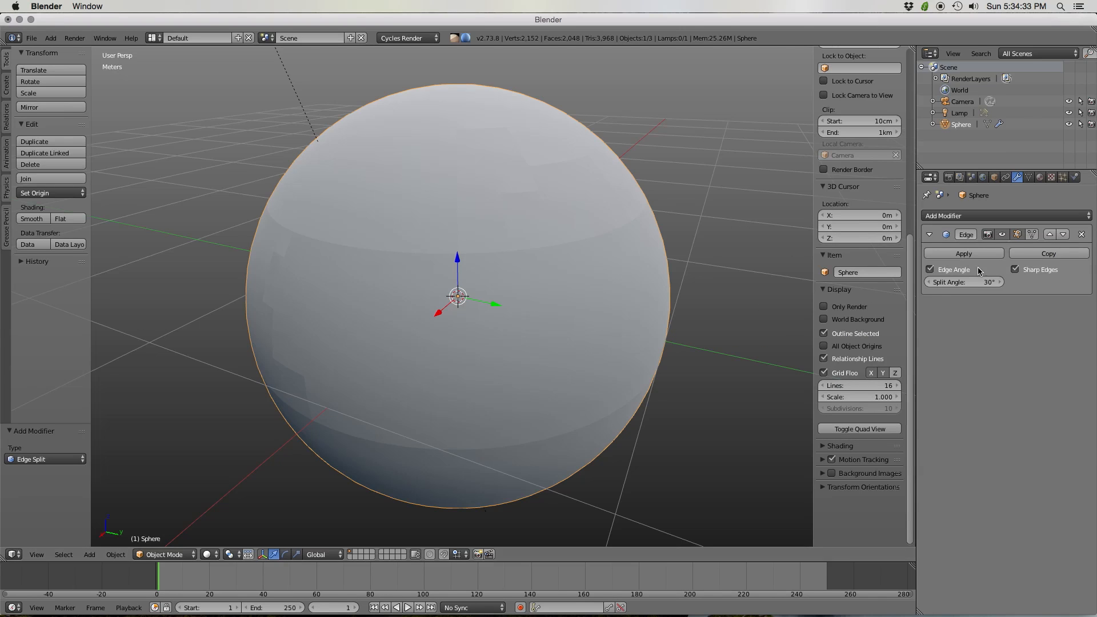
click(930, 269)
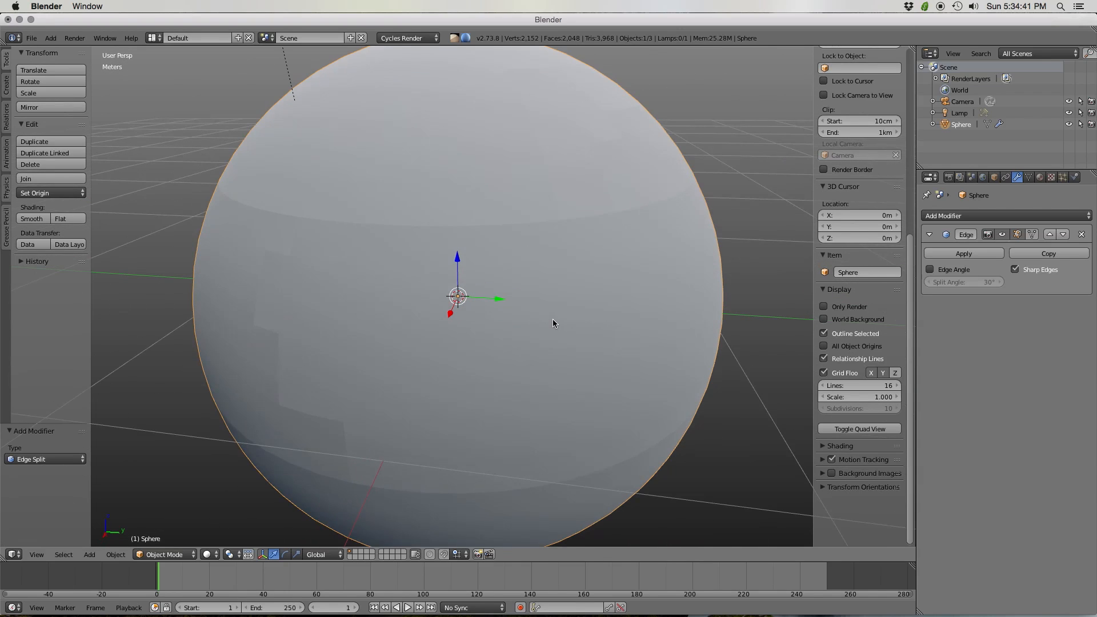
scroll(down, 3)
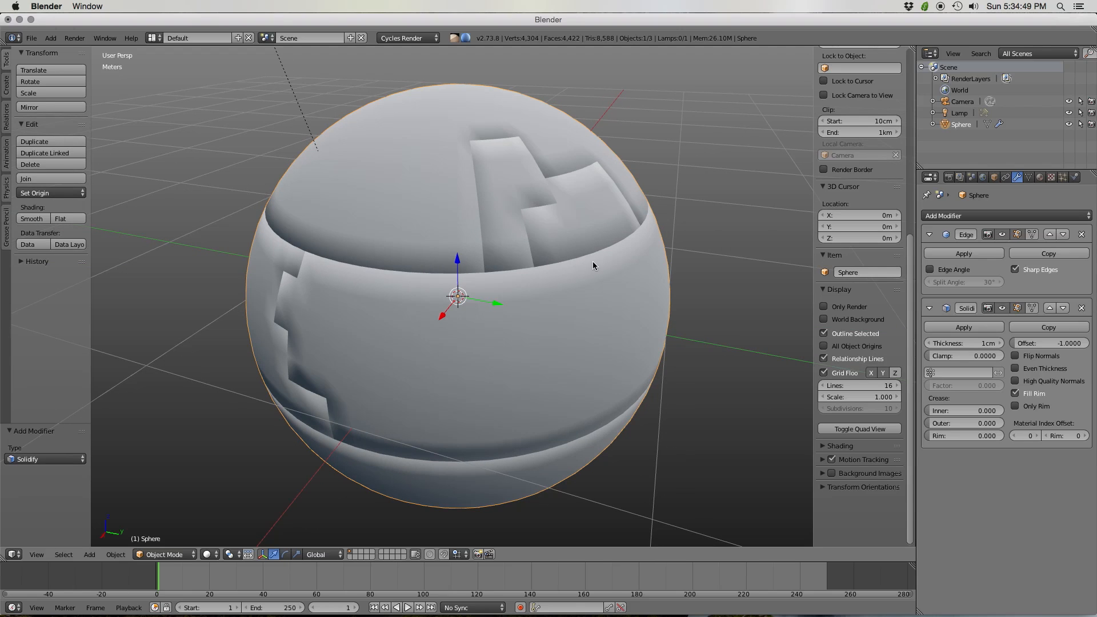
Enable Auto Smooth on the mesh data and set the Solidify modifier to Only Rim.
click(1029, 177)
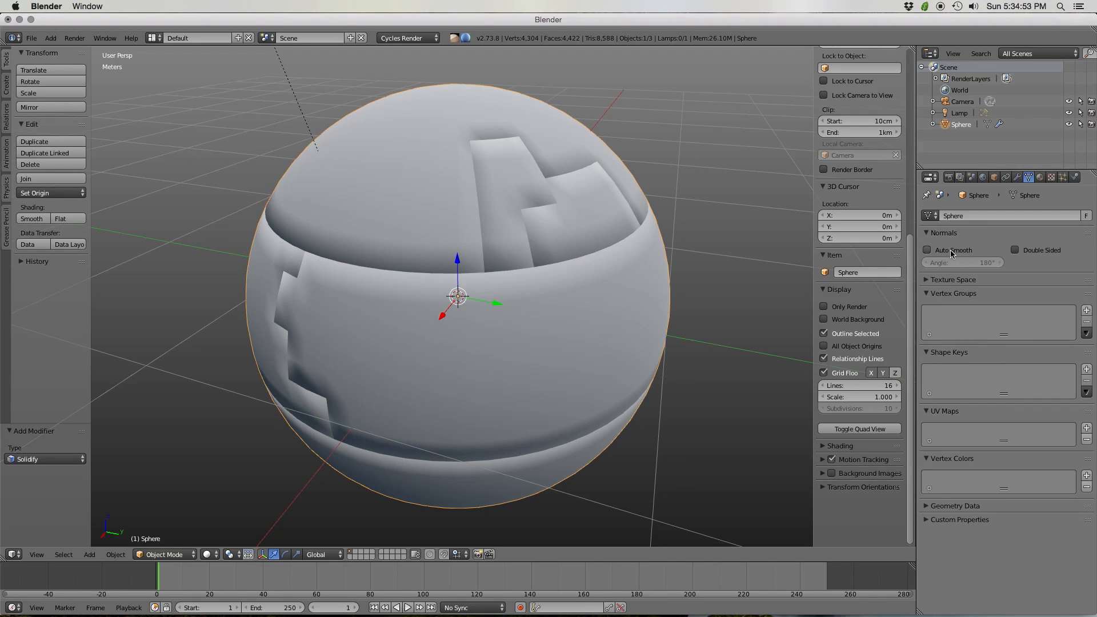
click(928, 250)
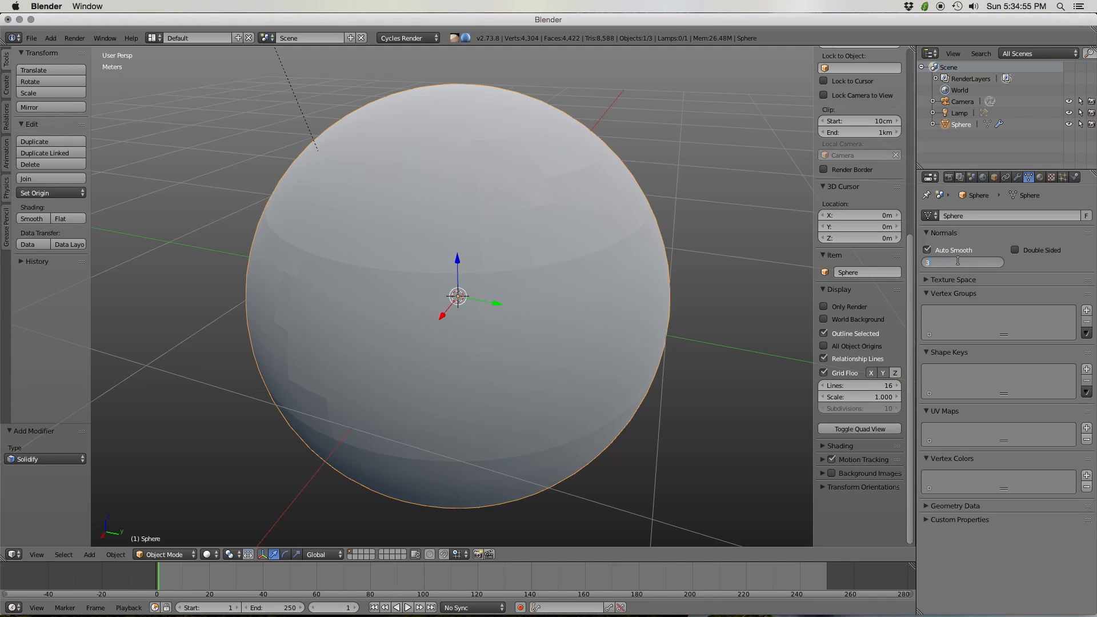
click(928, 250)
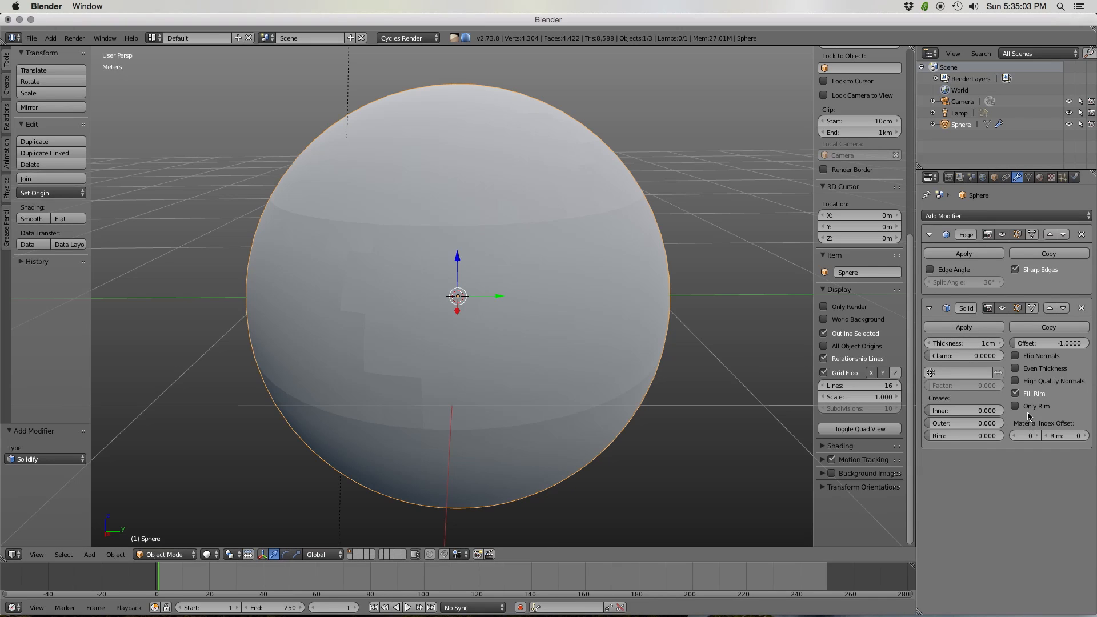
mouse_move(1029, 406)
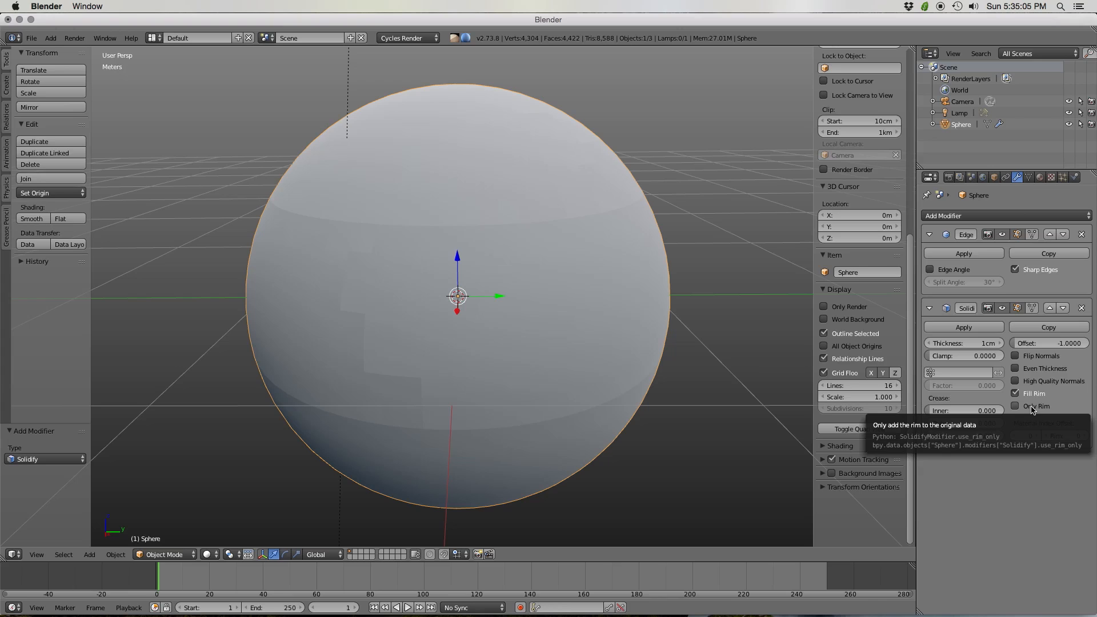
click(1016, 405)
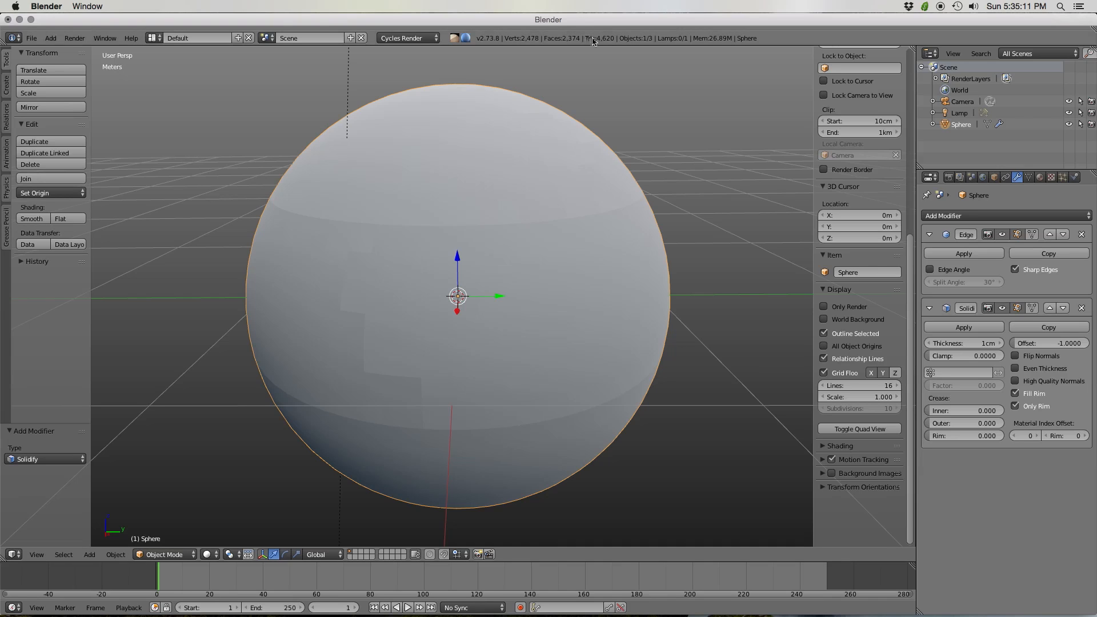
click(1016, 405)
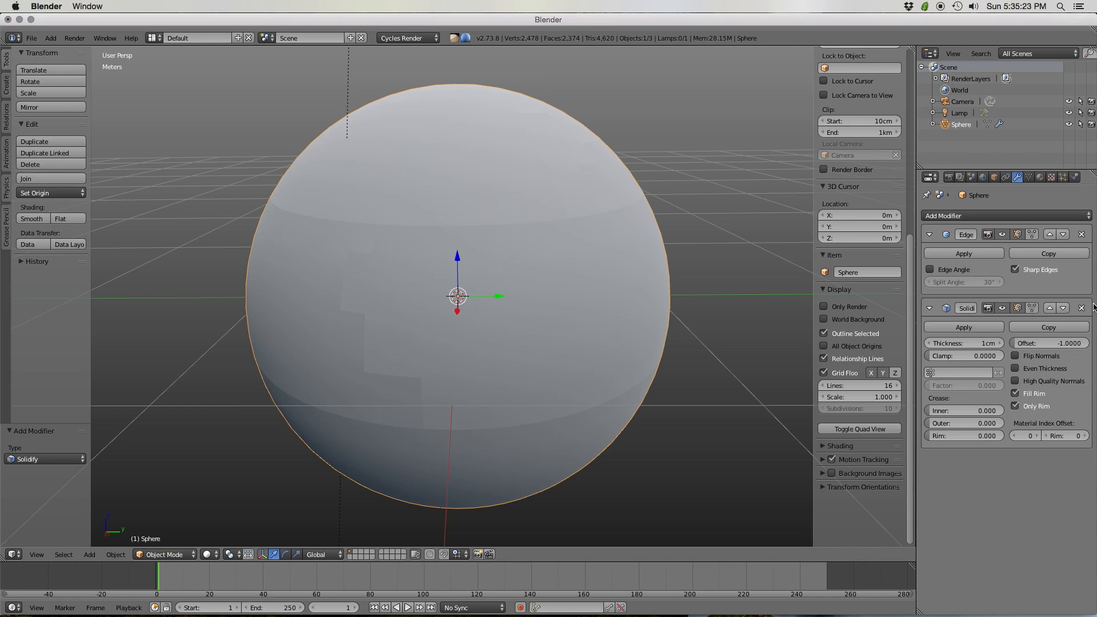
Add a Bevel modifier with a 30° Angle limit and orbit to inspect the seams.
click(1006, 215)
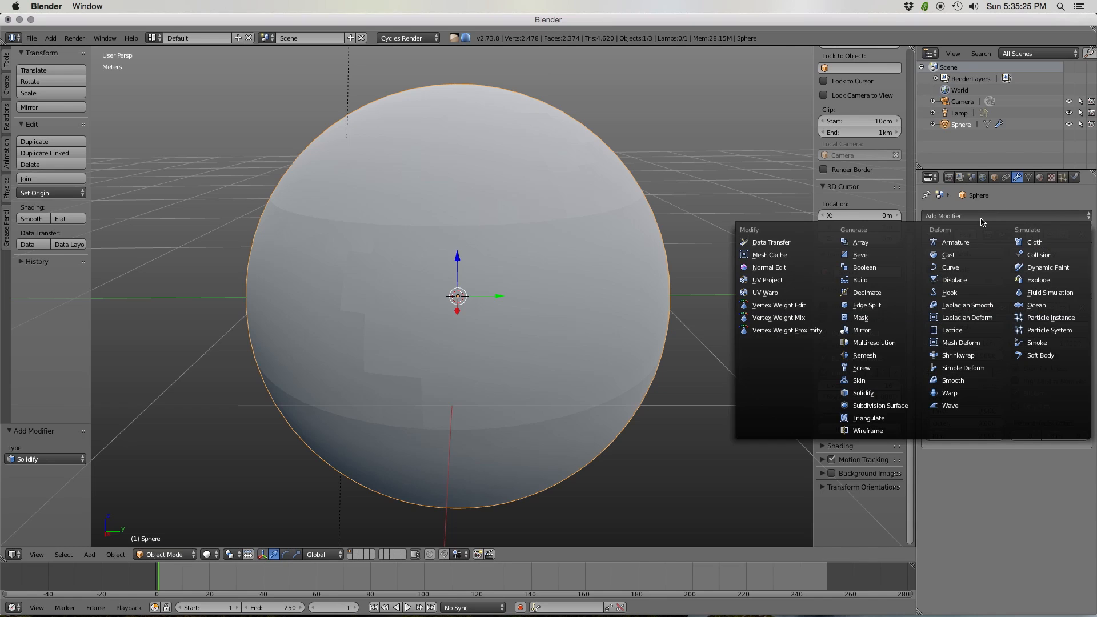
mouse_move(861, 254)
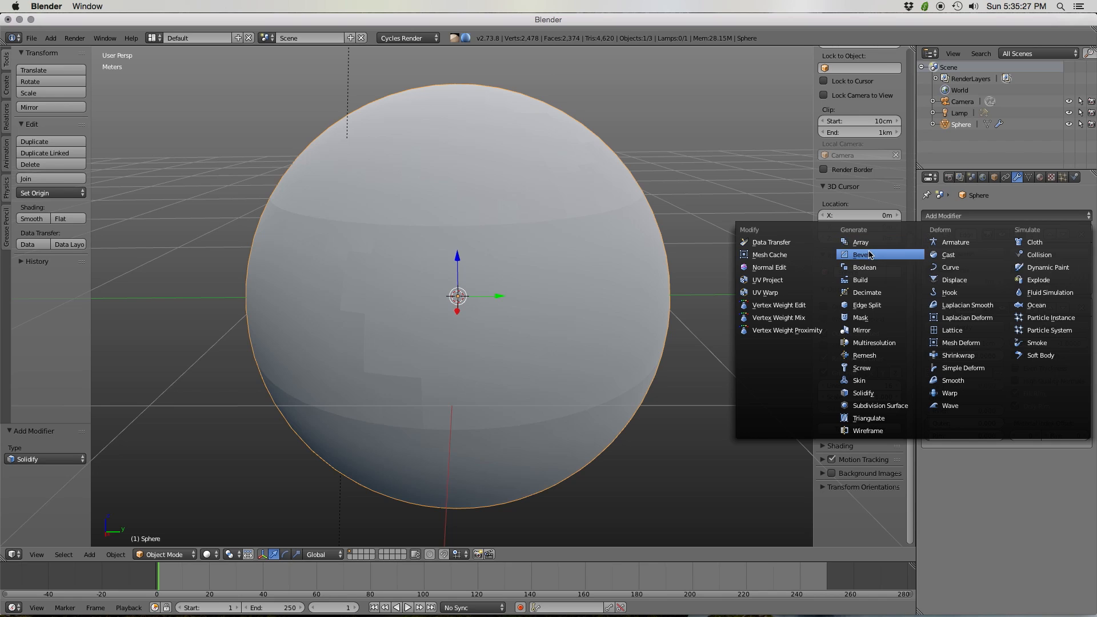
click(863, 254)
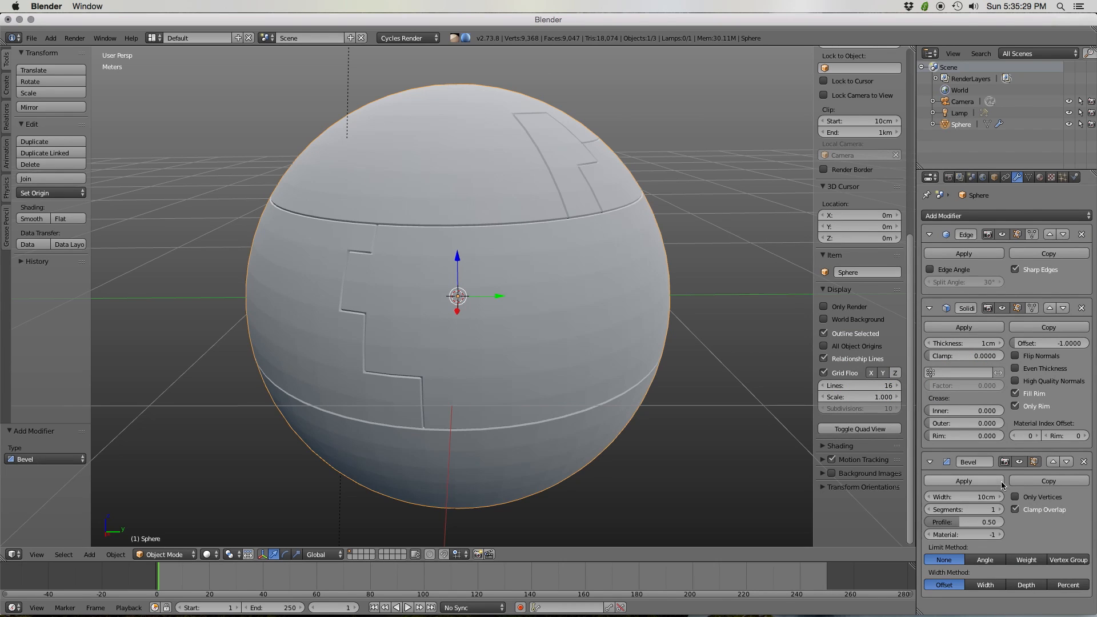
click(985, 559)
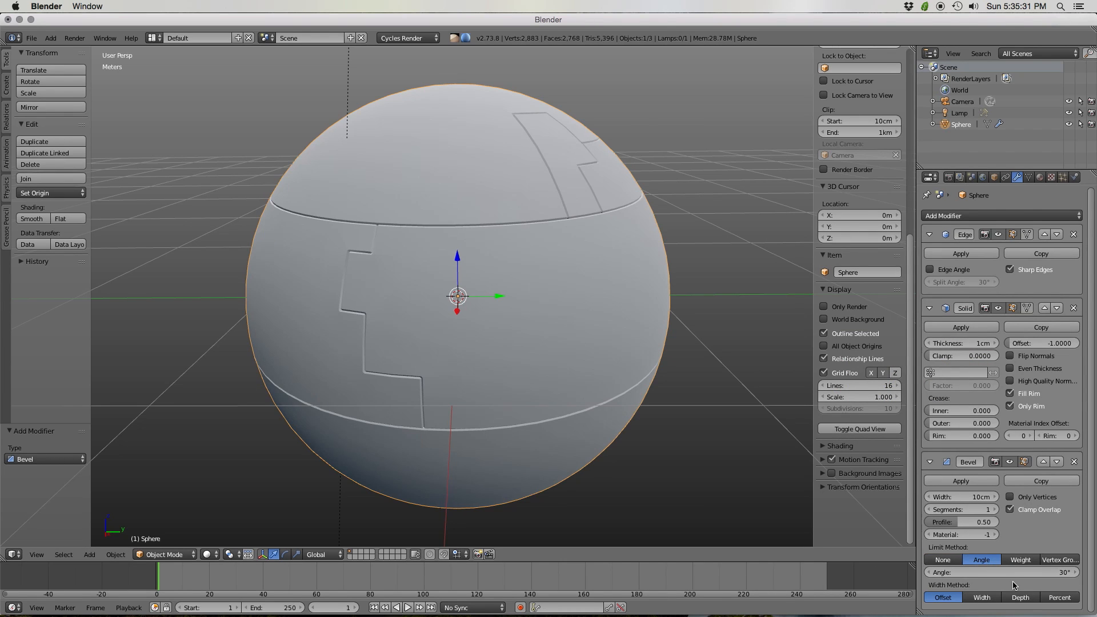
mouse_move(648, 396)
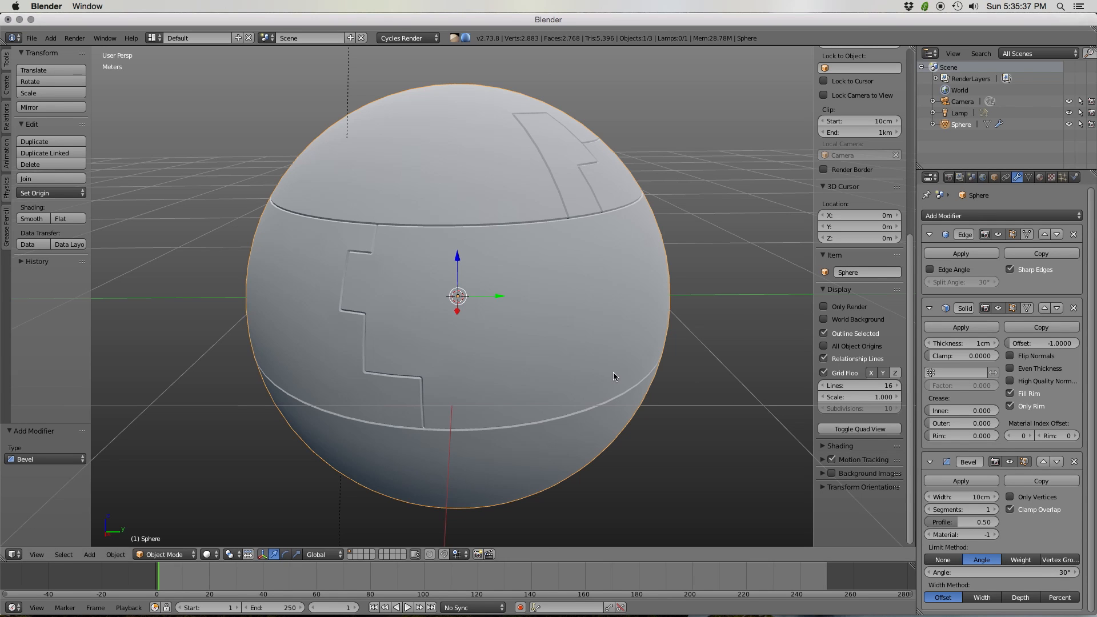
mouse_move(622, 359)
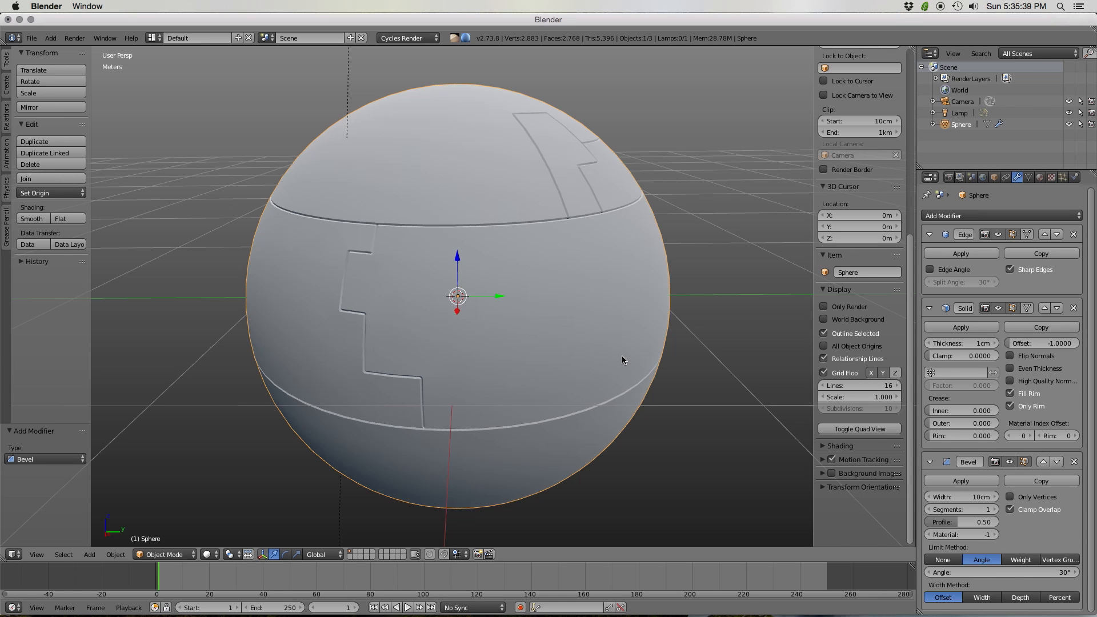
mouse_move(634, 311)
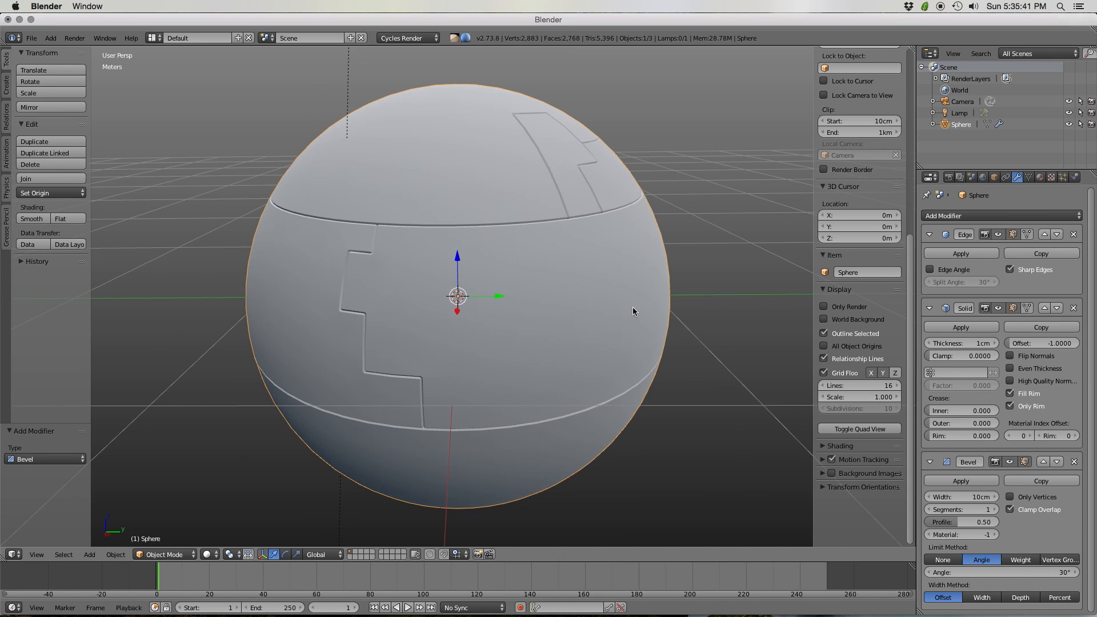
drag(633, 311, 576, 322)
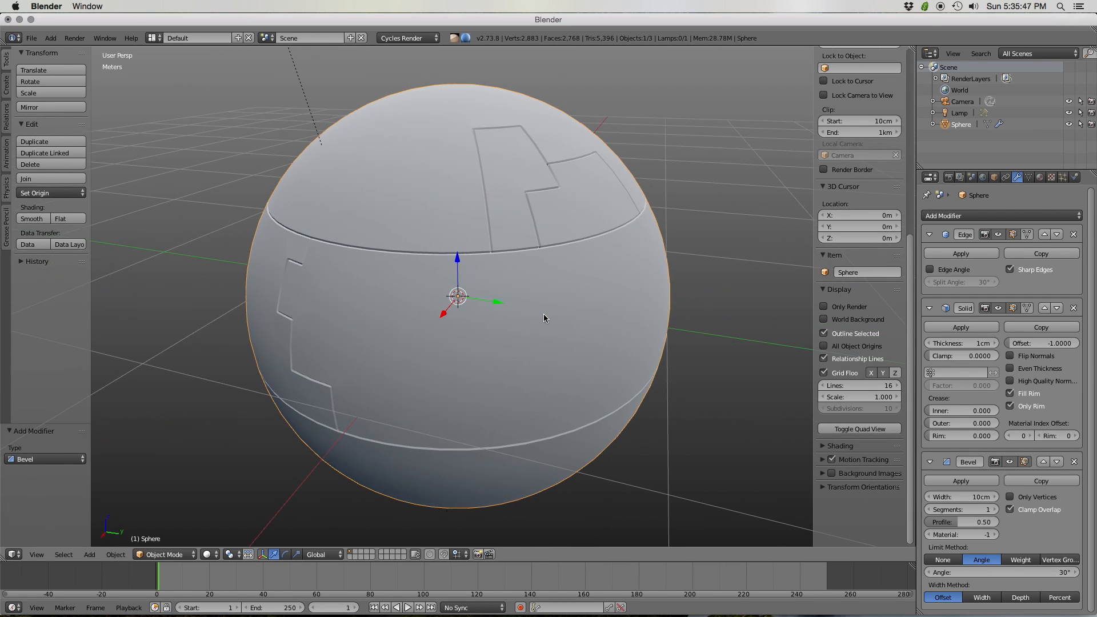
mouse_move(546, 321)
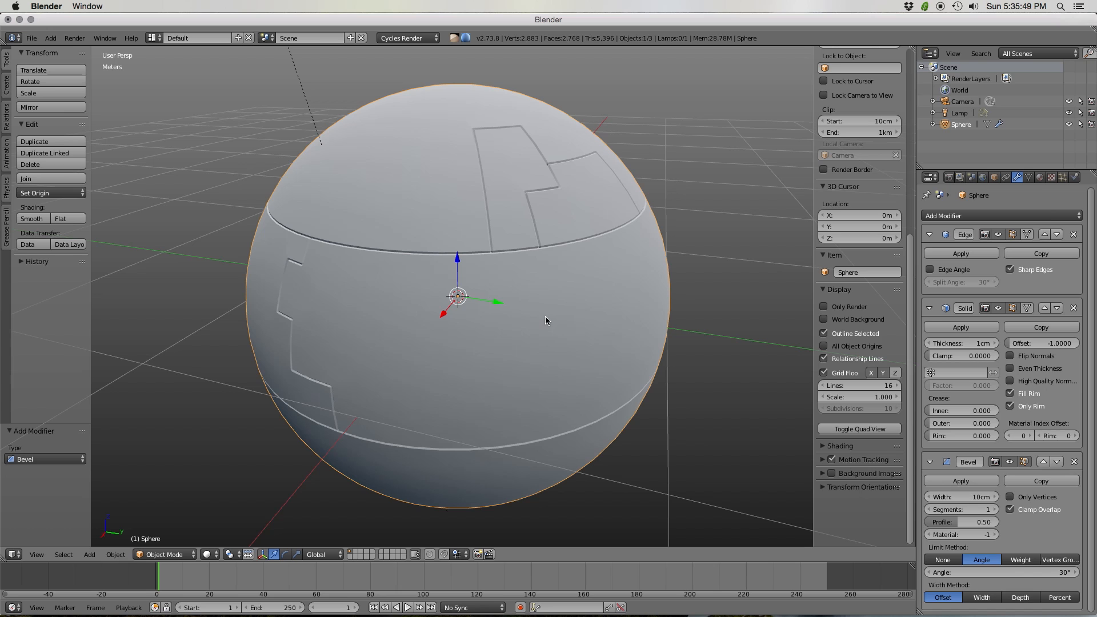
mouse_move(554, 324)
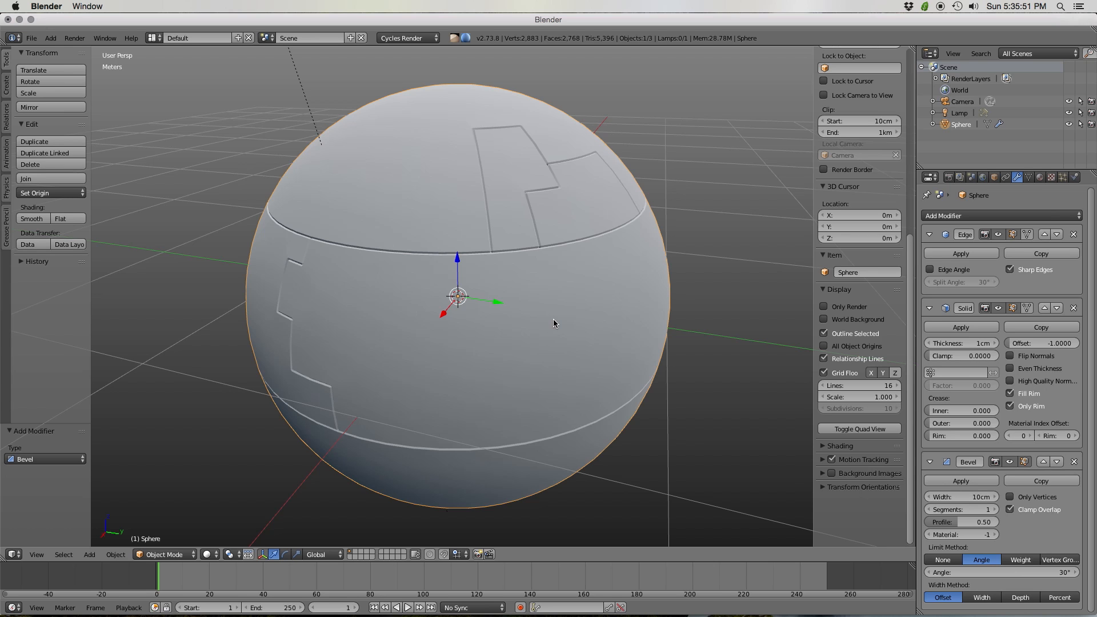
Mark the edge ring near the sphere's top sharp in Edit Mode and return to Object Mode.
key(Tab)
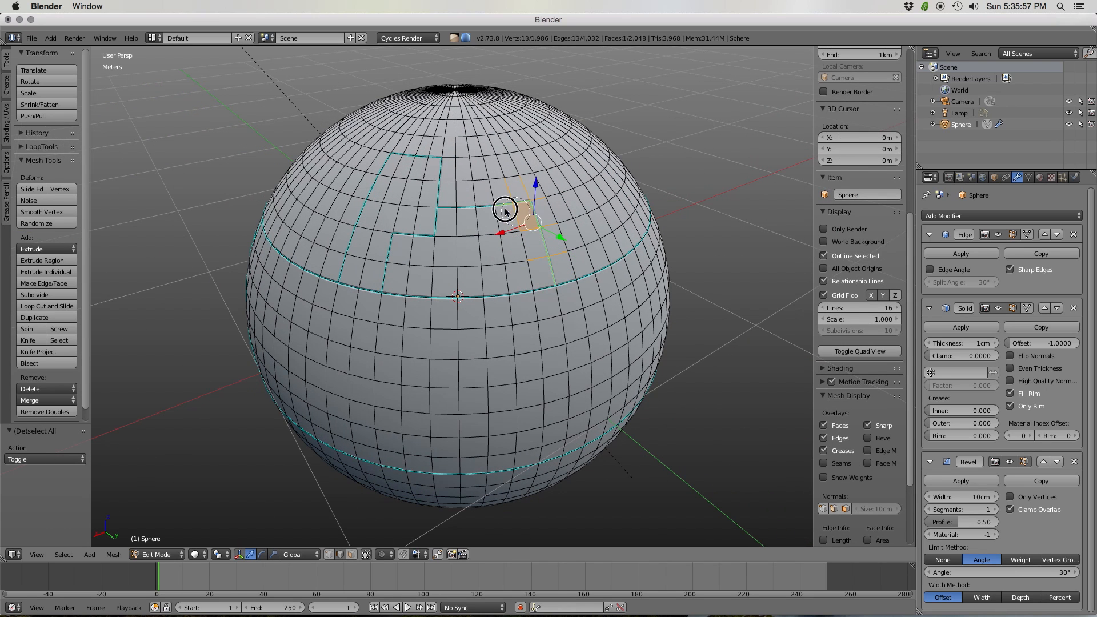
right_click(505, 210)
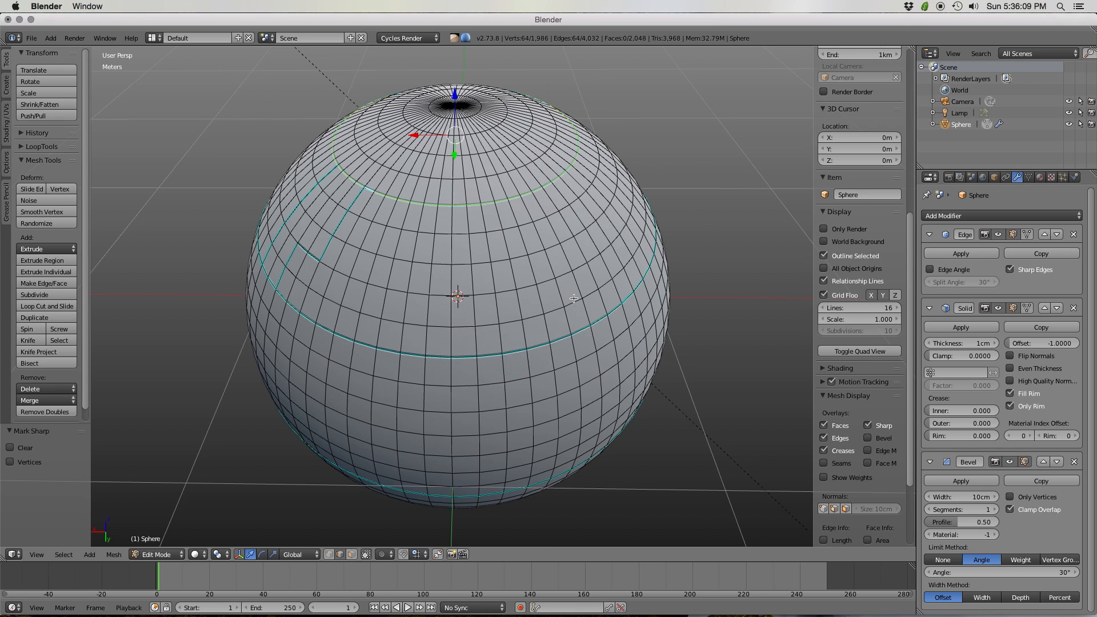
key(Tab)
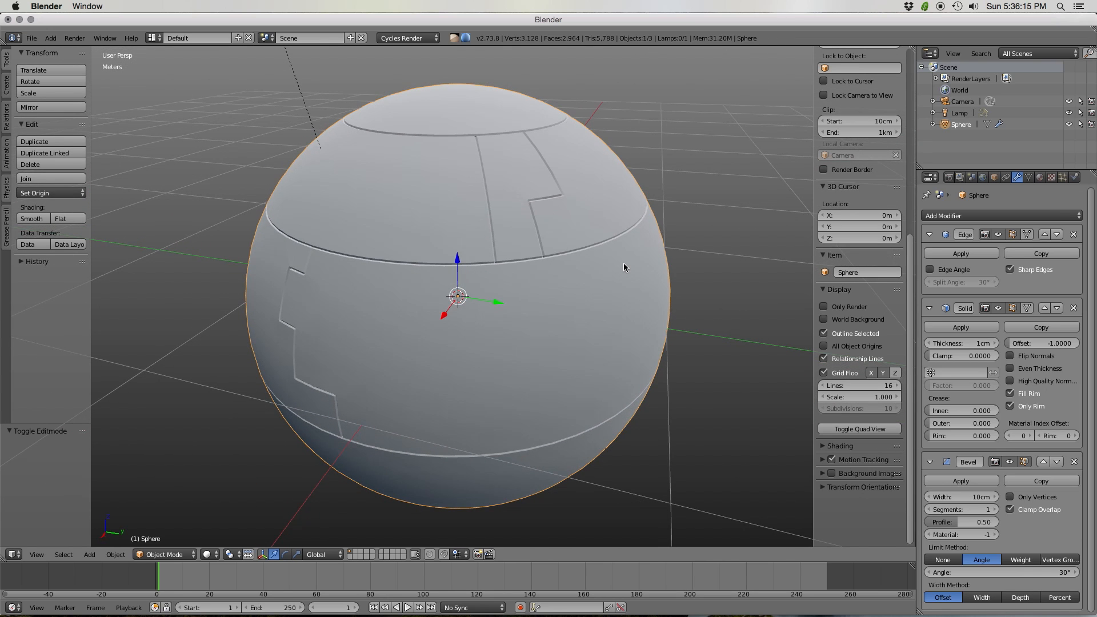
mouse_move(628, 261)
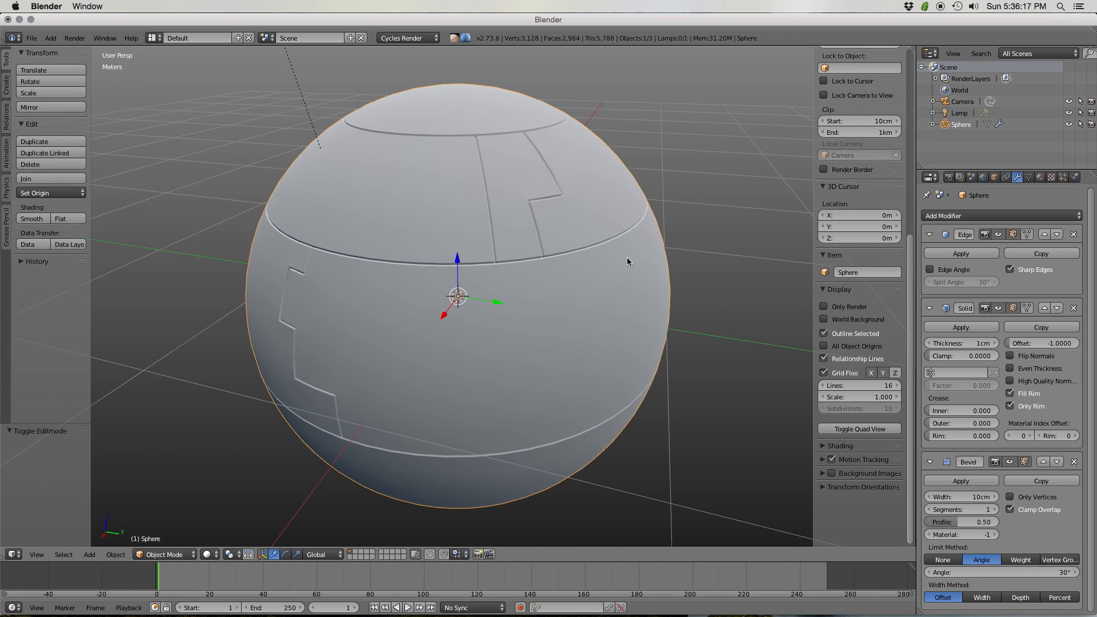